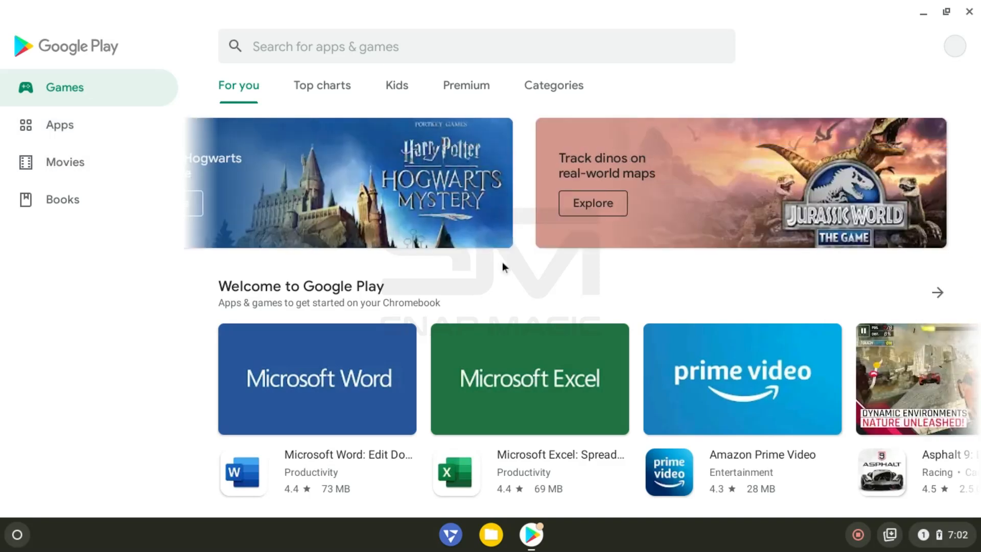
# - Scroll down the Games 'For you' recommendations page in Google Play
pyautogui.scroll(-3)
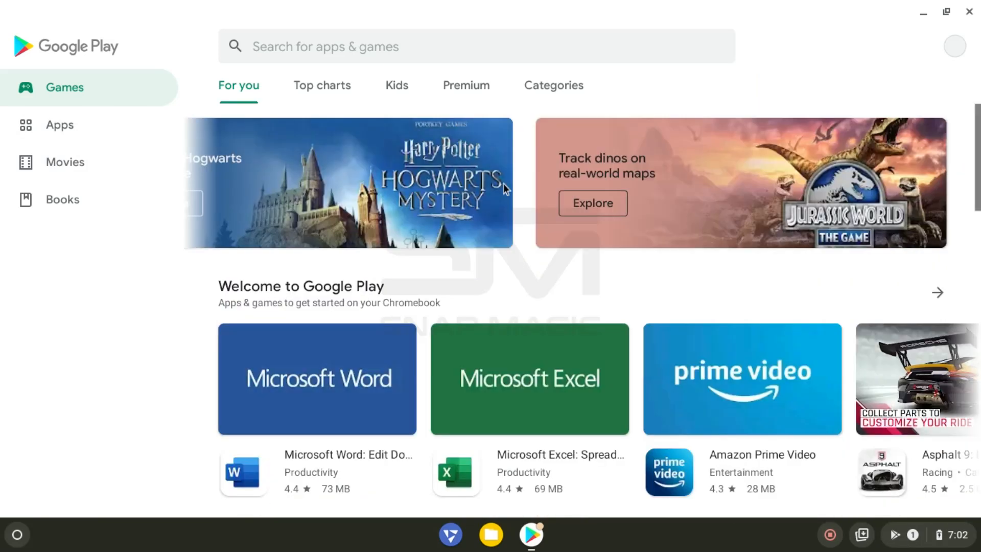
pyautogui.scroll(-3)
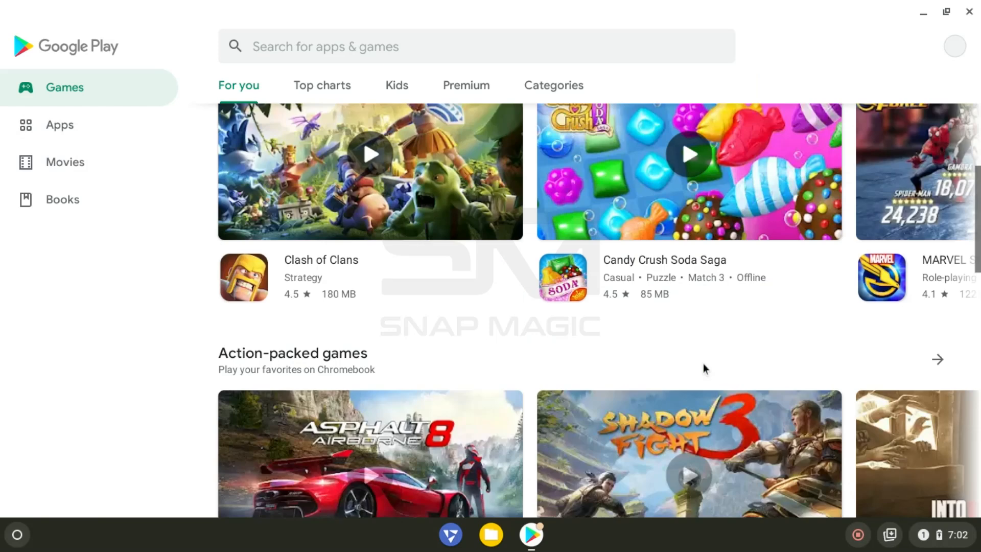
pyautogui.scroll(-3)
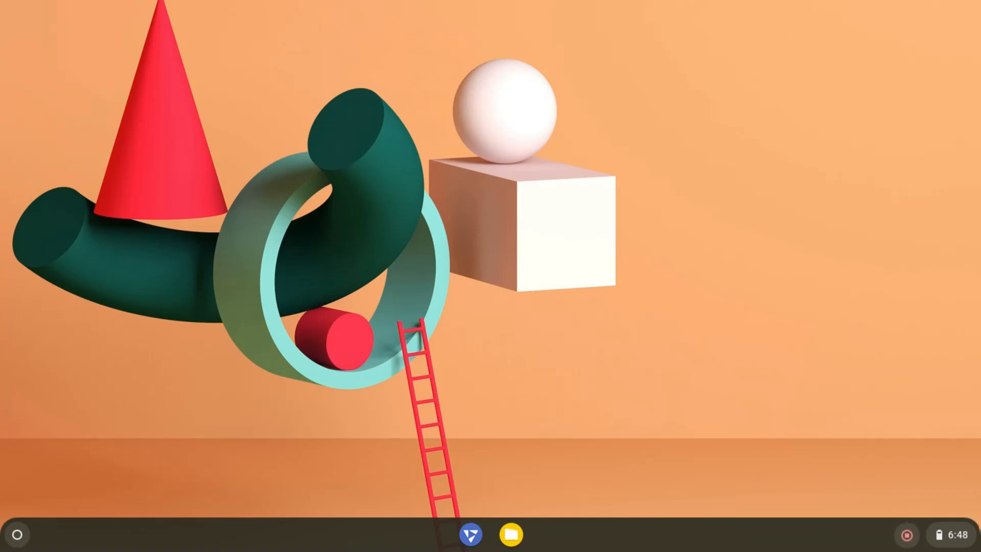
pyautogui.moveTo(475, 325)
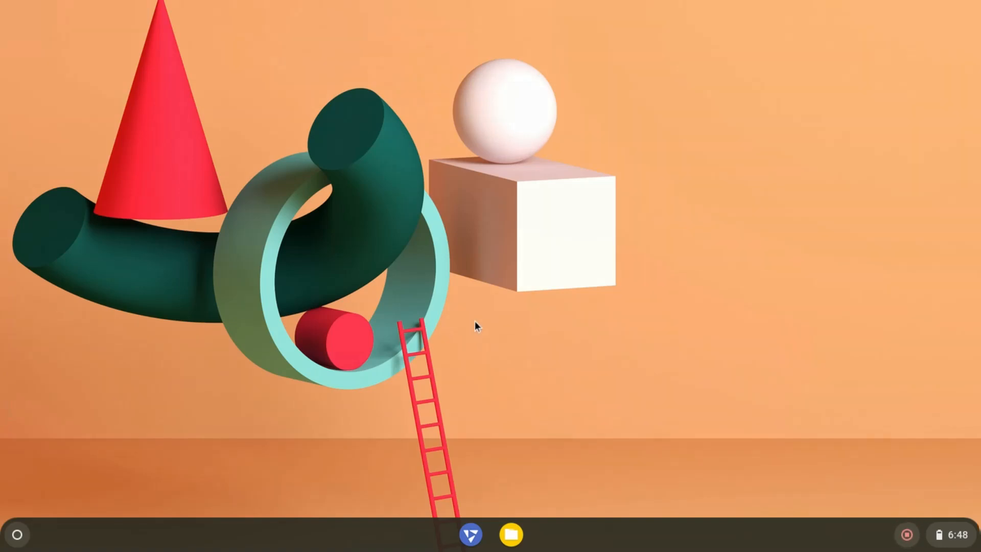
# - Bring up the 'Activate FydeOS Android subsystem' dialog from the shelf's Android app
pyautogui.click(18, 534)
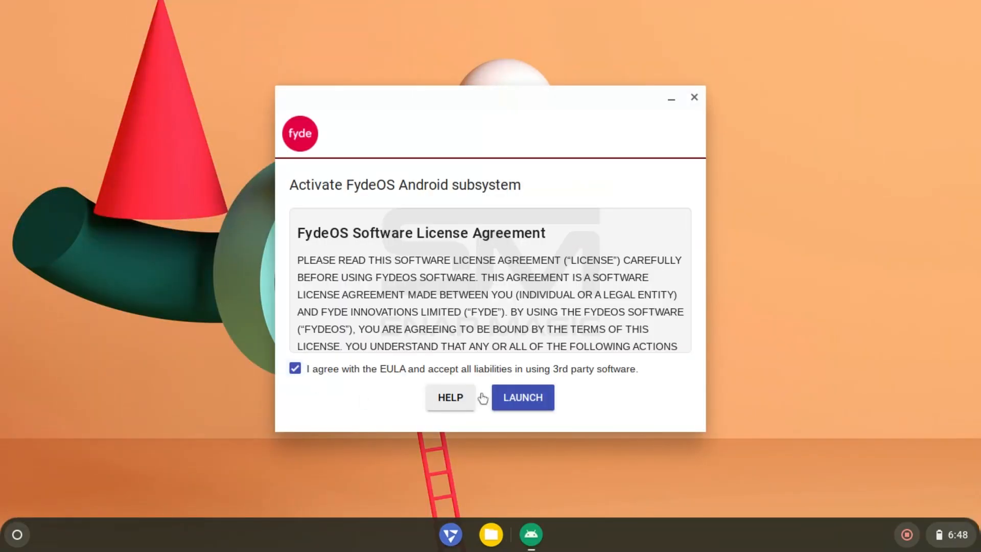
# - Launch the Android subsystem and show the launcher's list of installed apps
pyautogui.click(522, 397)
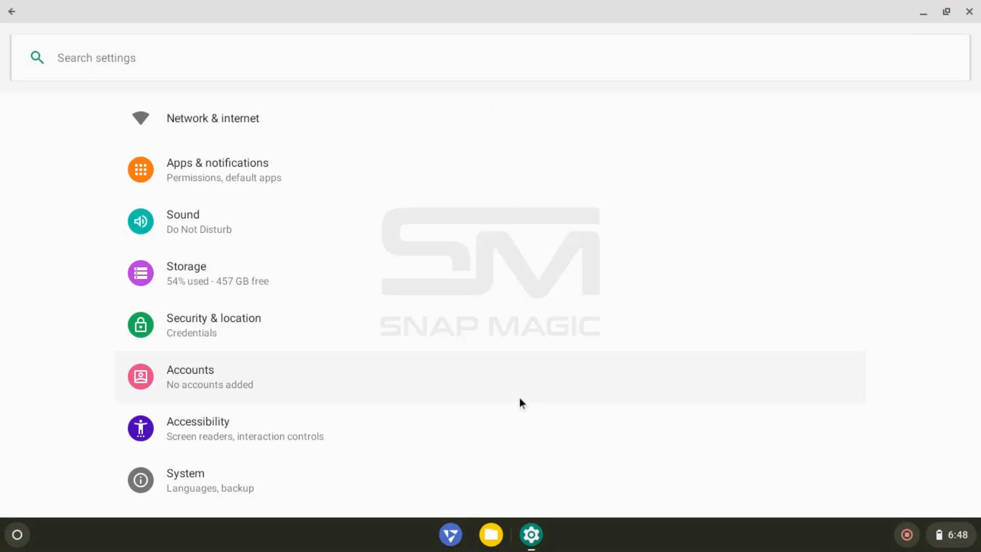
pyautogui.moveTo(256, 316)
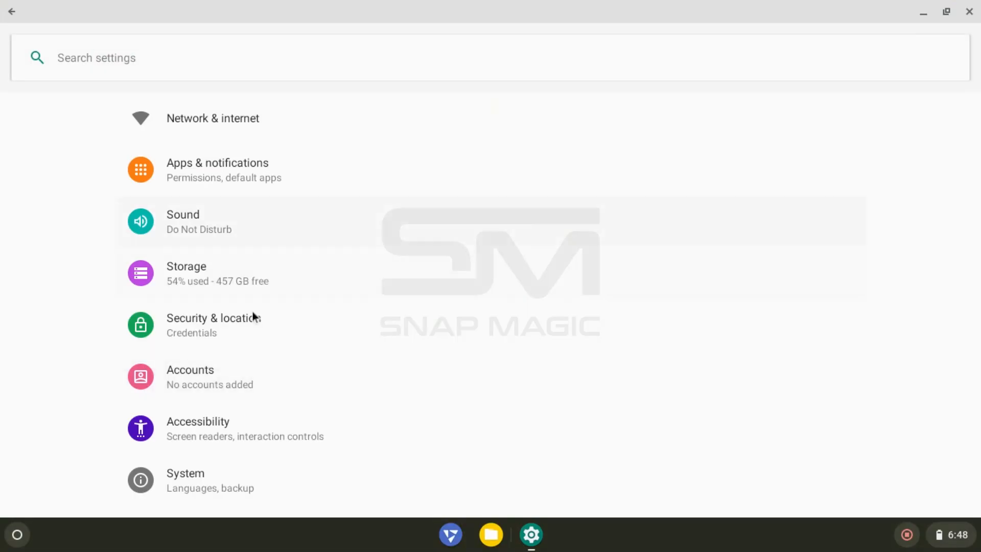
pyautogui.click(18, 534)
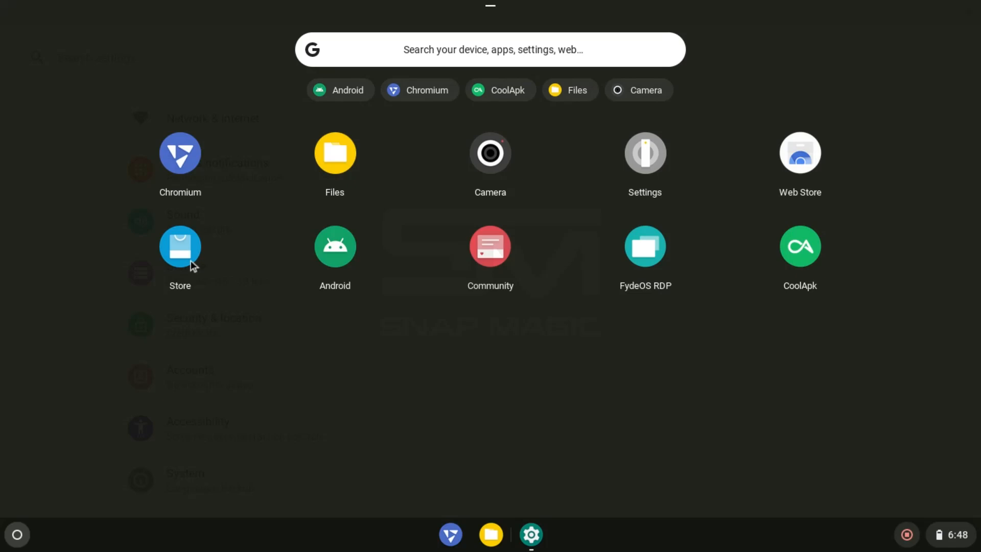
# - Add Configure Open GApps to FydeOS from the Web Store's Made by FydeOS collection
pyautogui.click(179, 246)
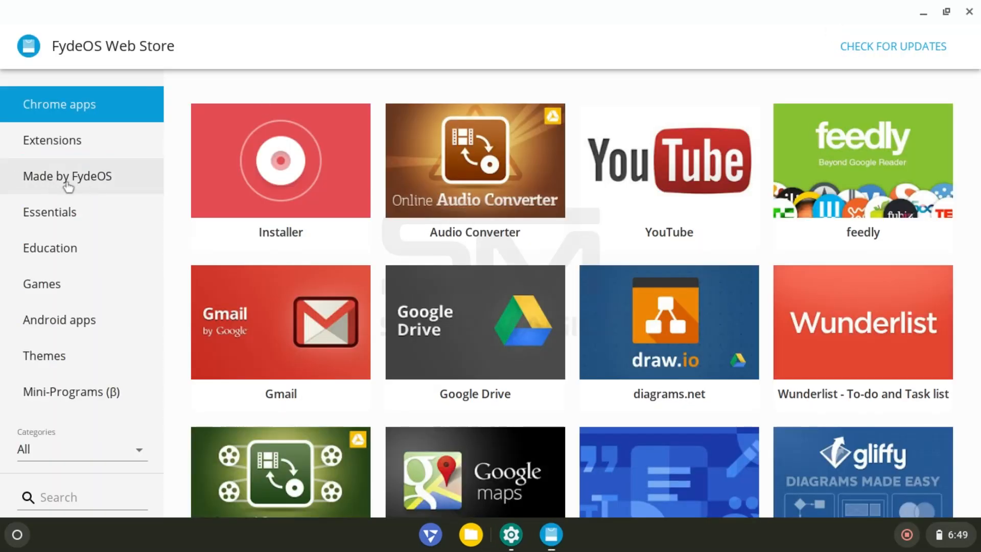
pyautogui.click(68, 176)
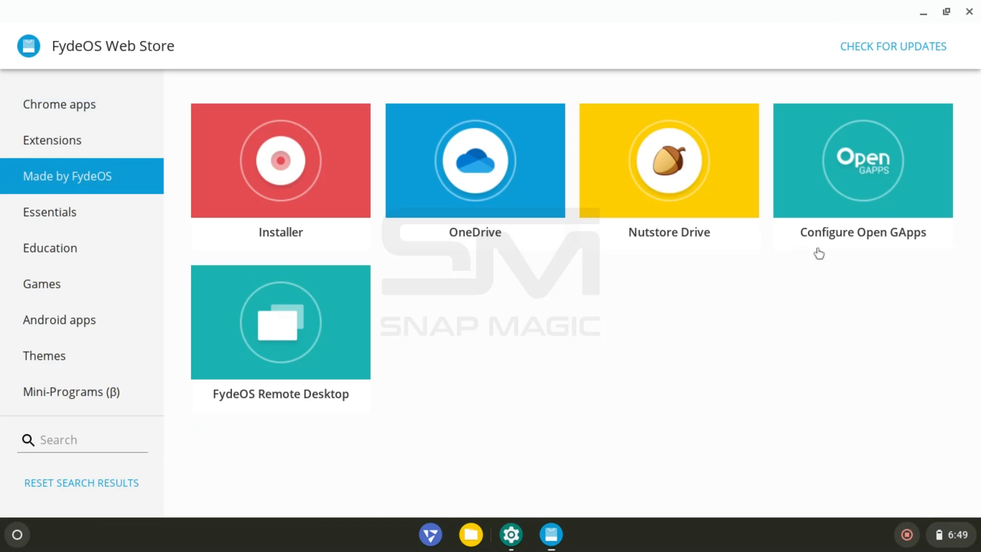
pyautogui.click(861, 159)
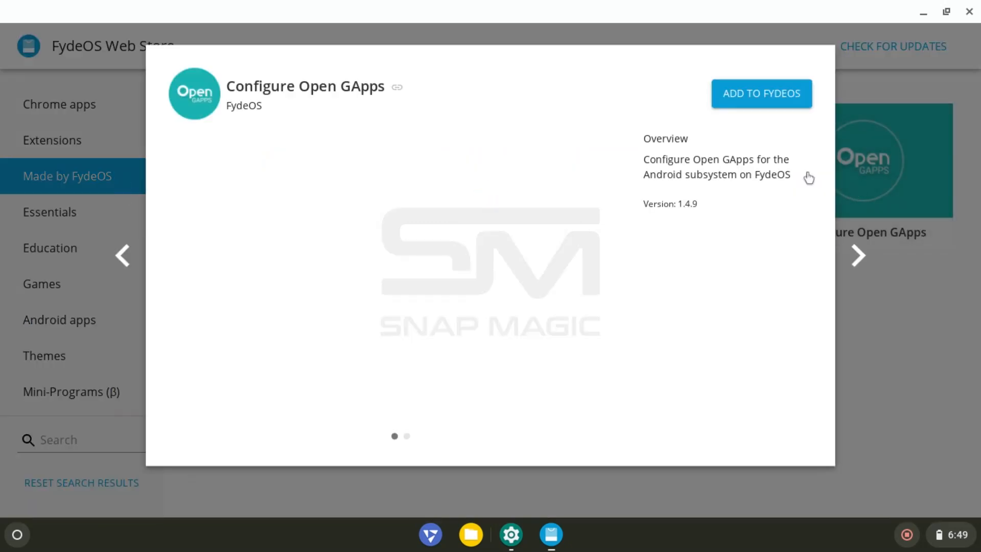
pyautogui.click(760, 93)
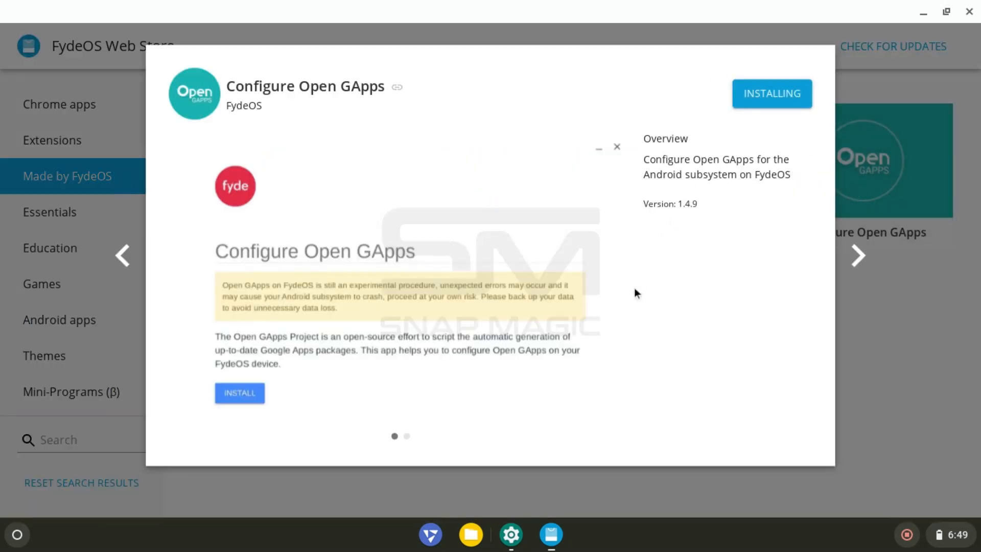
pyautogui.click(239, 392)
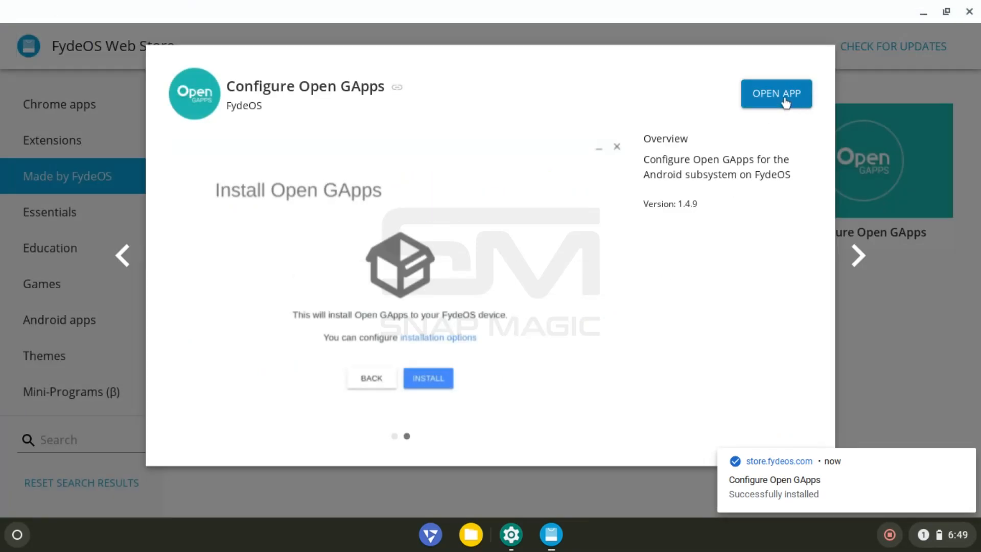
# - Run the Open GApps installation in Configure Open GApps and reboot FydeOS when done
pyautogui.click(776, 93)
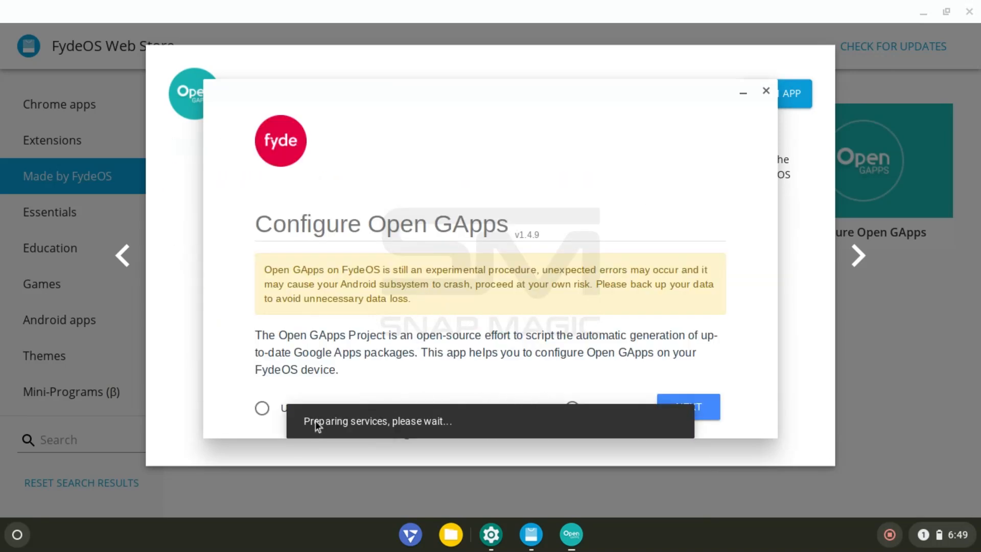
pyautogui.moveTo(430, 381)
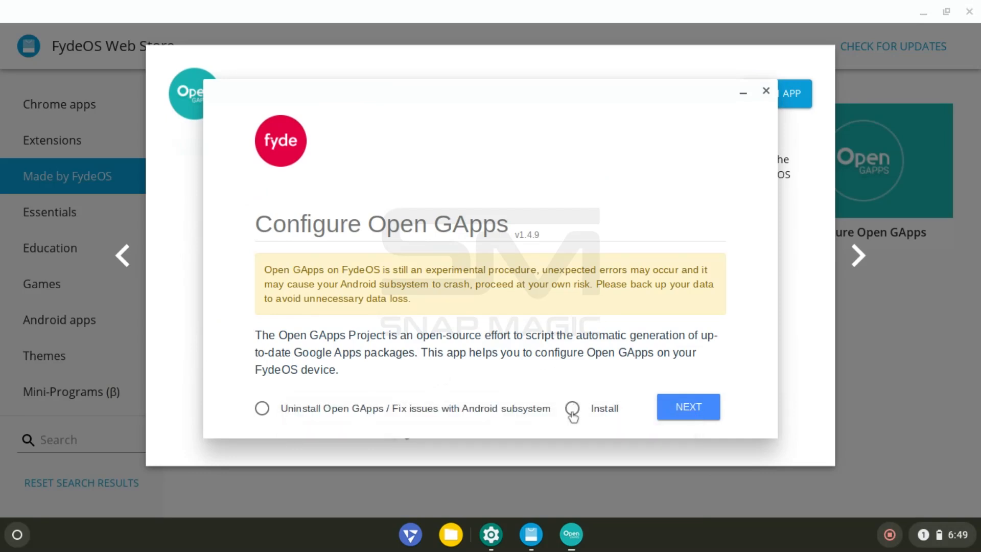
pyautogui.click(688, 406)
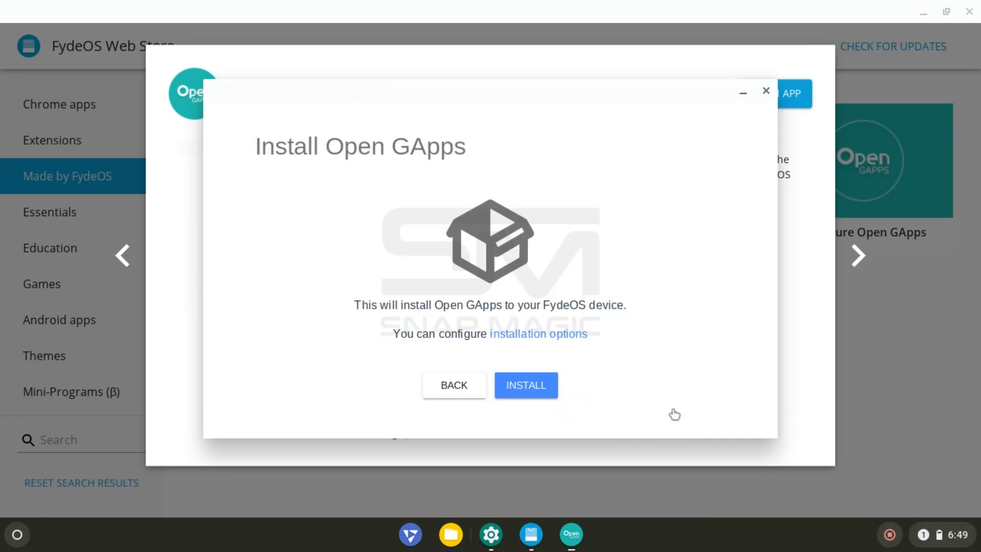
pyautogui.click(525, 385)
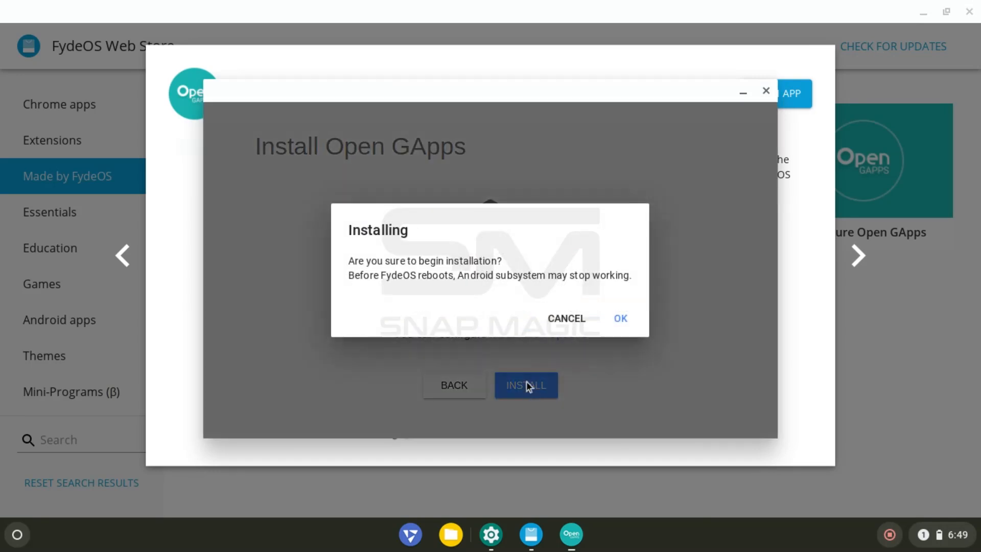
pyautogui.click(619, 318)
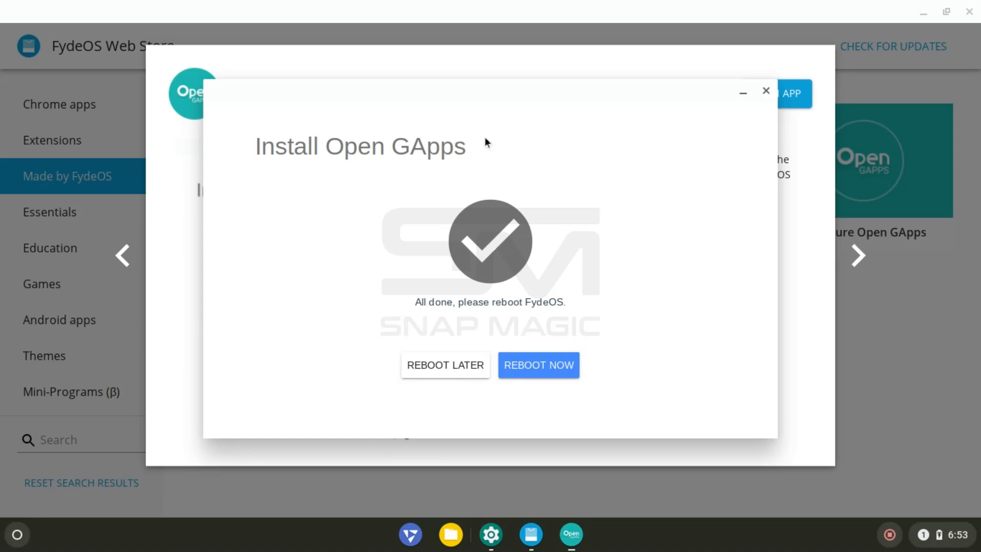
pyautogui.moveTo(534, 375)
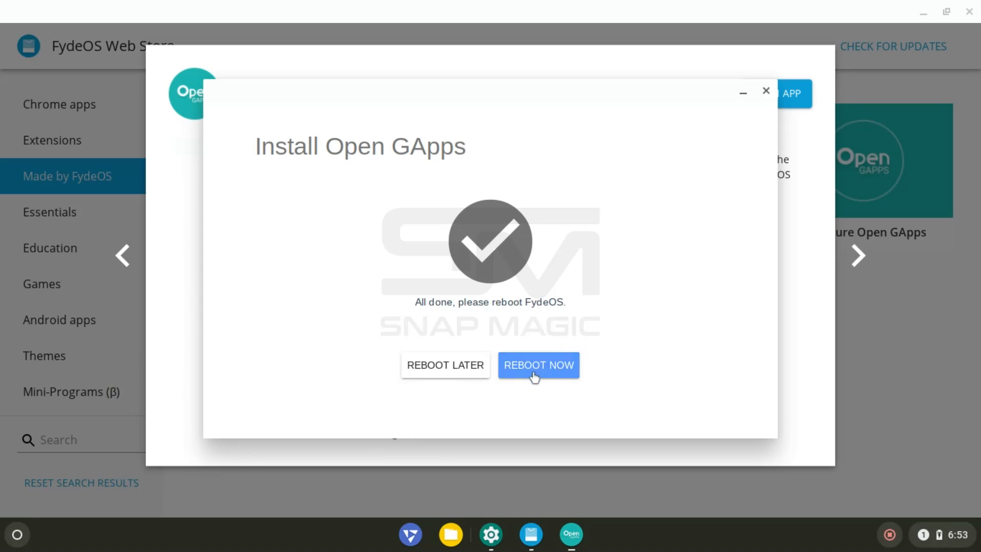
pyautogui.click(538, 365)
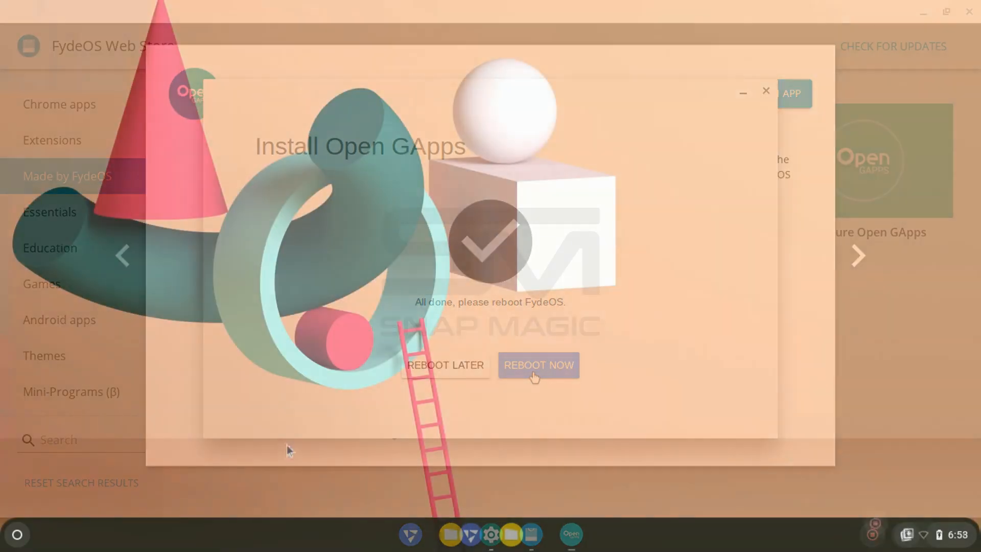
# - Start Android from the launcher, open Google Play Store and begin its sign-in
pyautogui.click(538, 365)
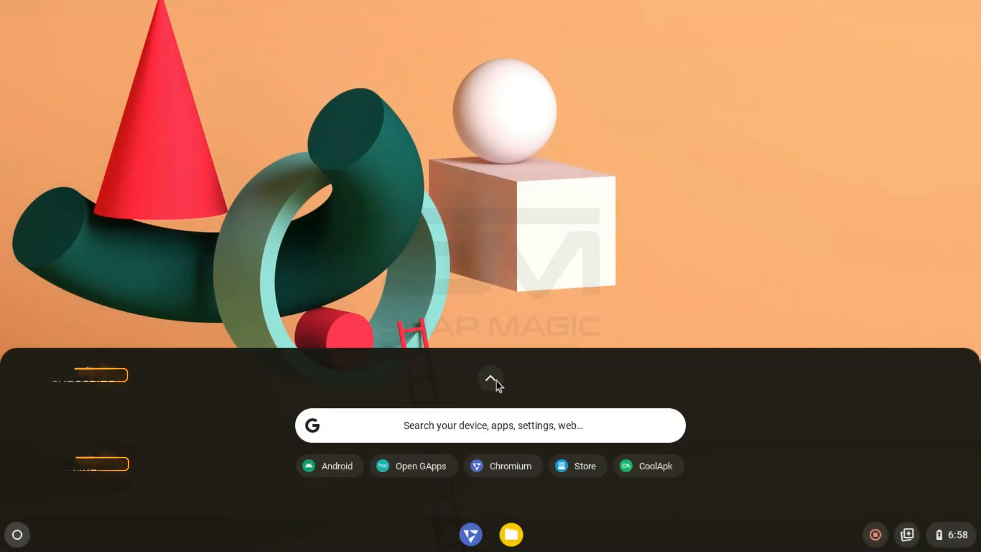
pyautogui.click(490, 380)
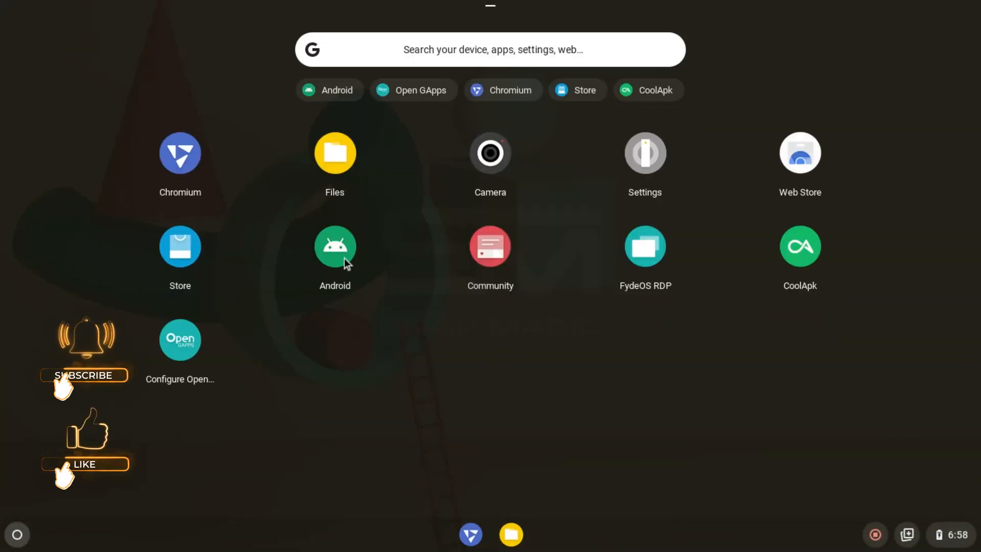
pyautogui.click(644, 153)
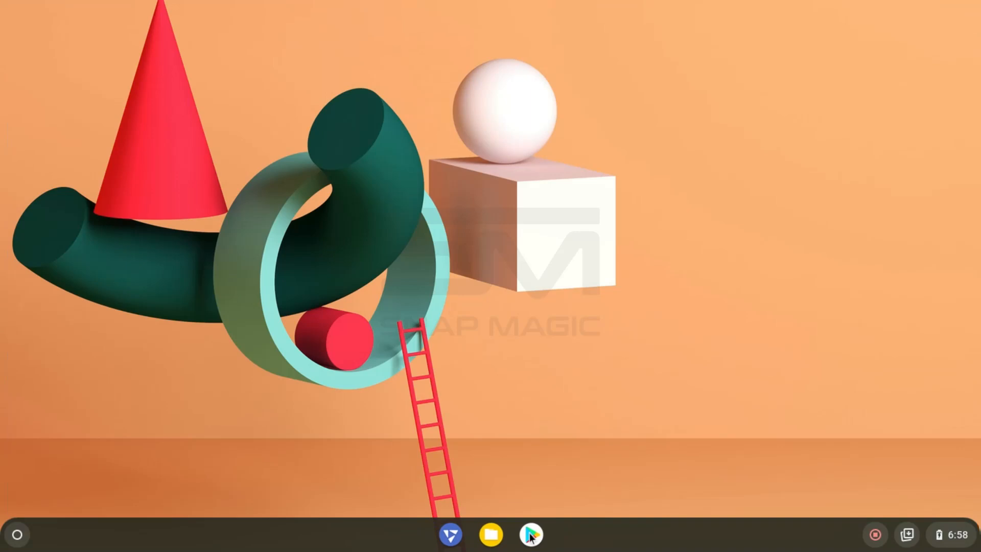
pyautogui.click(532, 535)
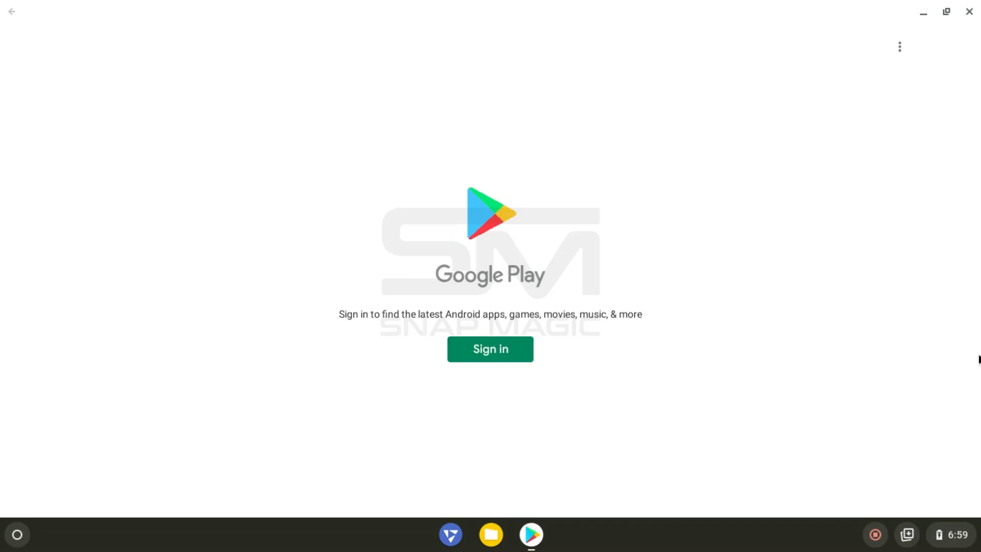
pyautogui.click(490, 349)
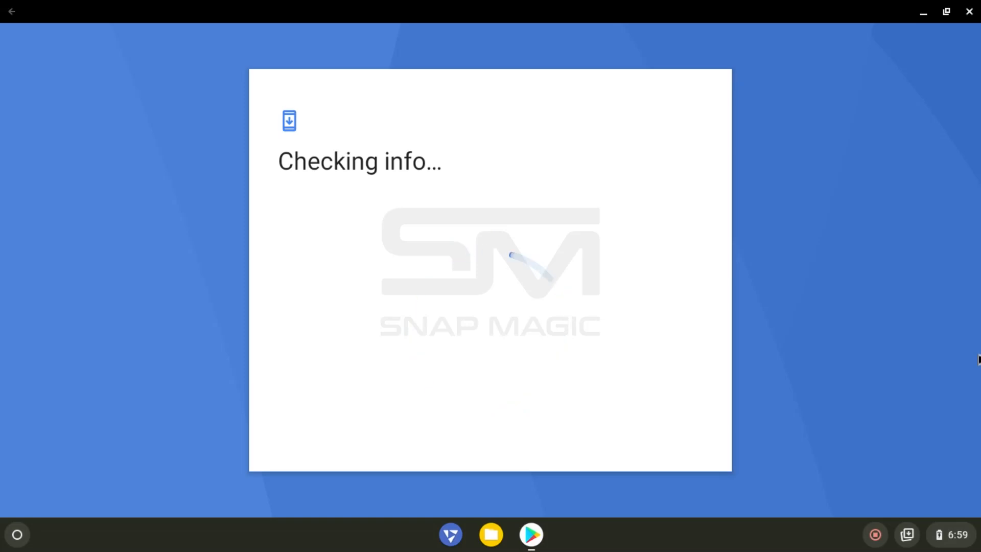